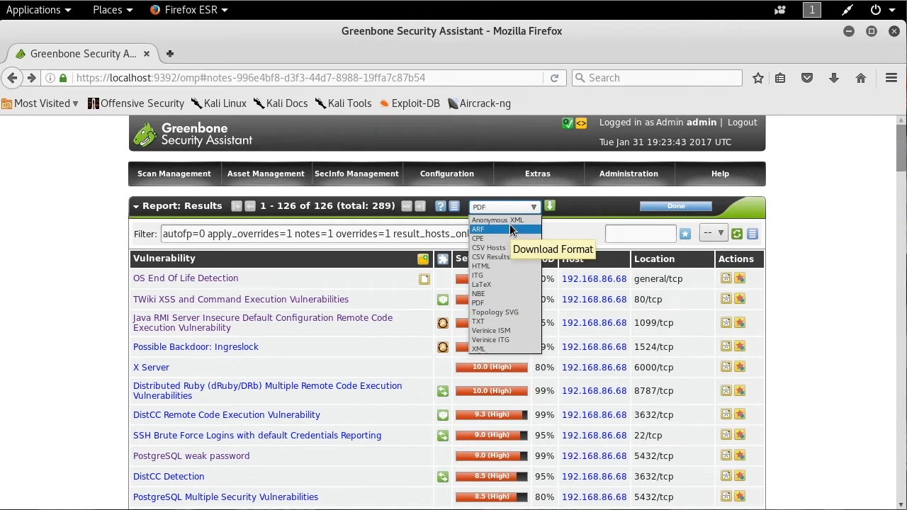
{"action": "mouse_move", "coordinate": [503, 220]}
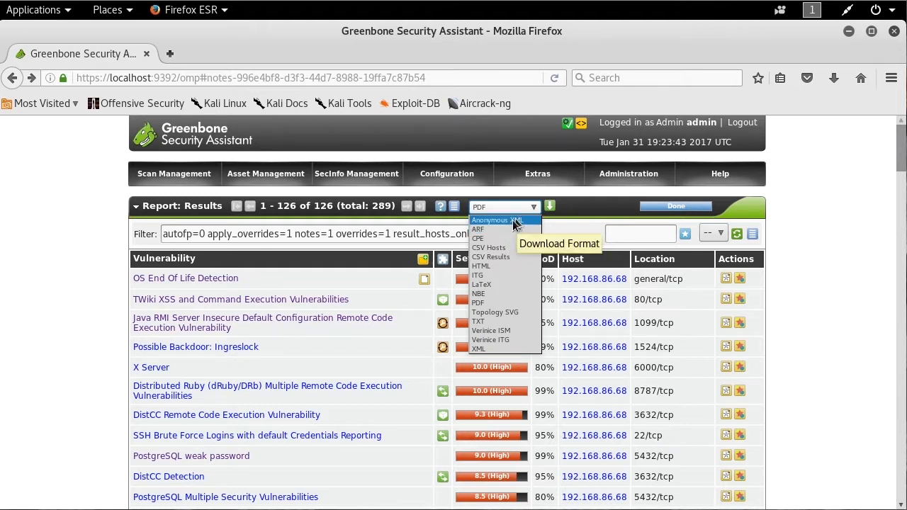
{"action": "mouse_move", "coordinate": [503, 247]}
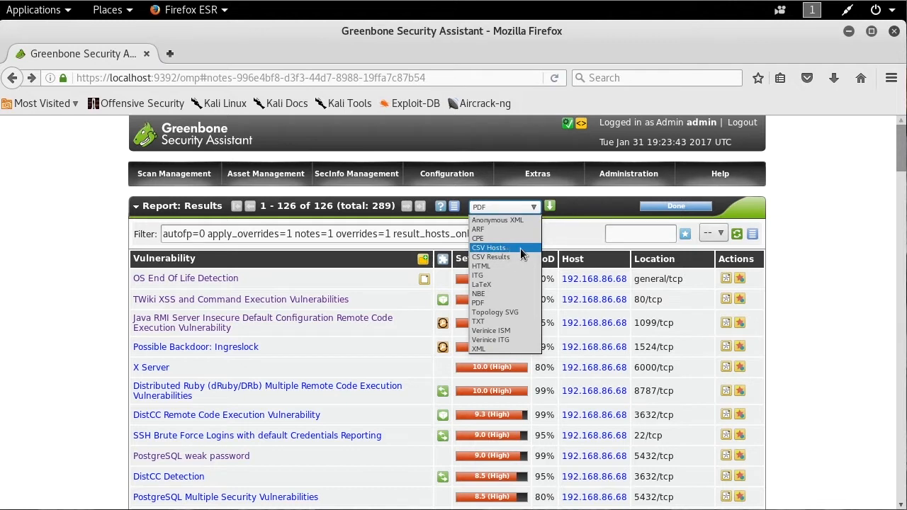
{"action": "mouse_move", "coordinate": [491, 257]}
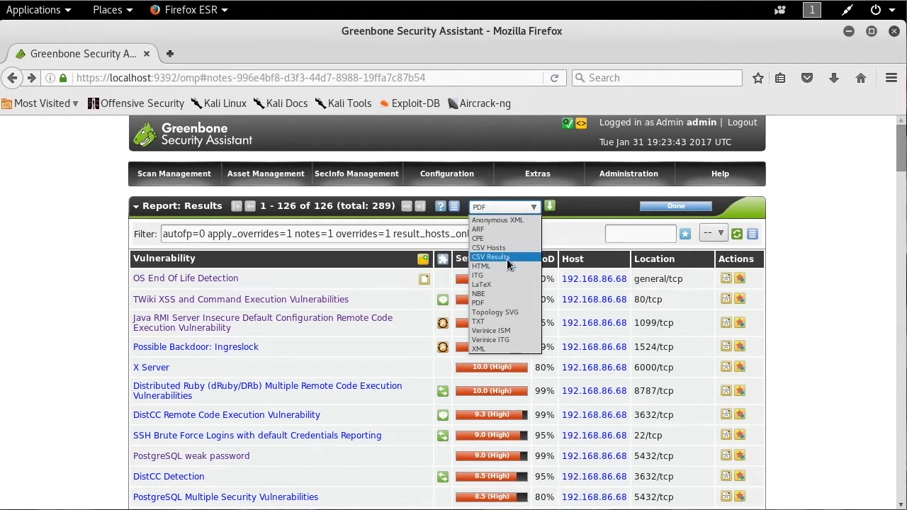
{"action": "mouse_move", "coordinate": [481, 265]}
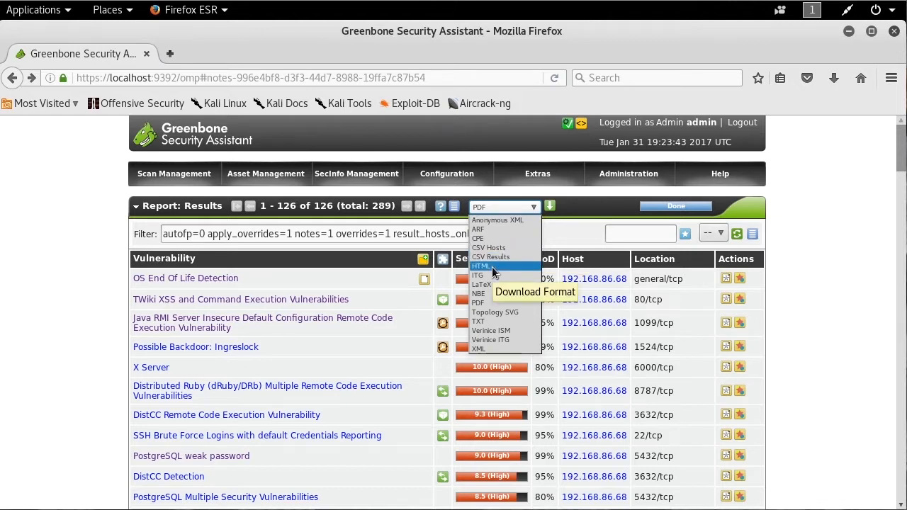
{"action": "mouse_move", "coordinate": [486, 303]}
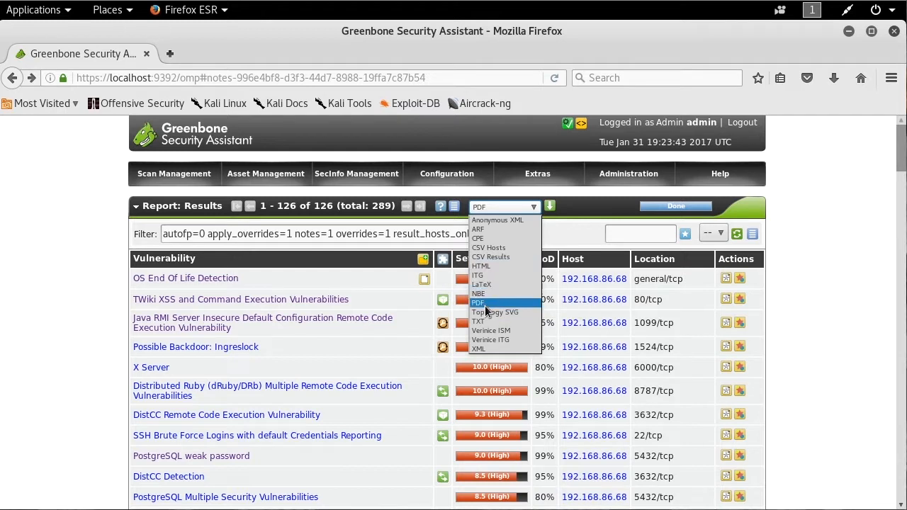
Download the scan results in PDF format and open the file with Document Viewer
{"action": "left_click", "coordinate": [477, 302]}
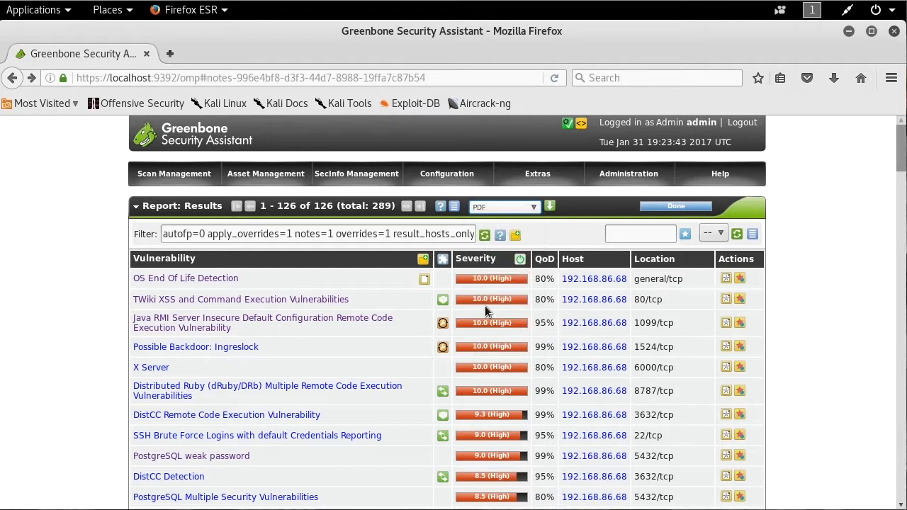
{"action": "left_click", "coordinate": [550, 206]}
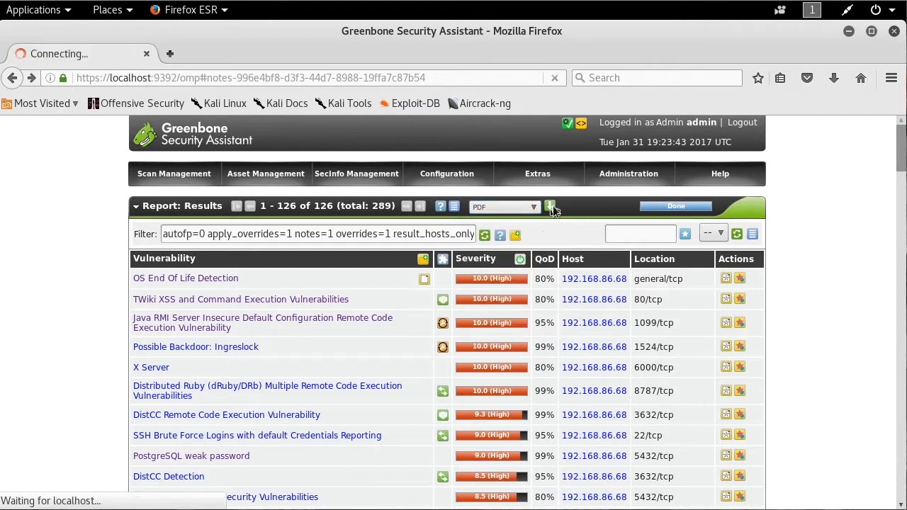
{"action": "left_click", "coordinate": [550, 206]}
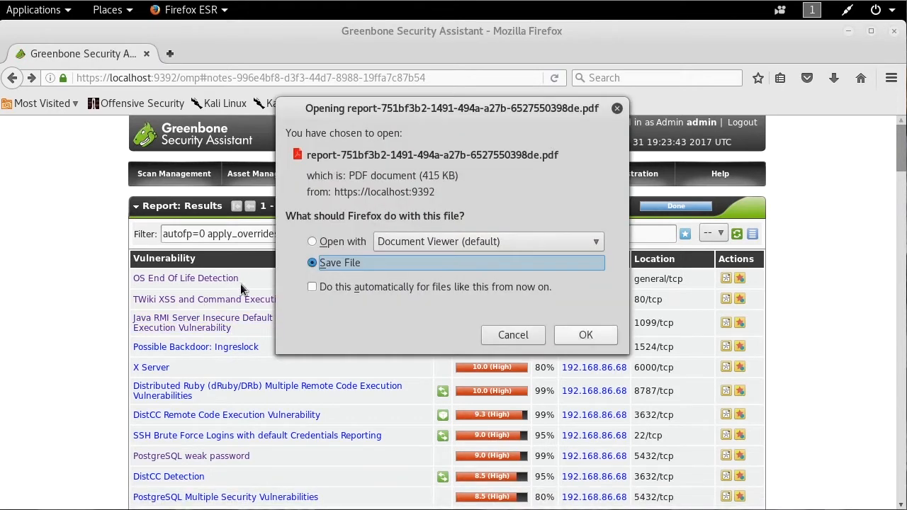
{"action": "left_click", "coordinate": [312, 241]}
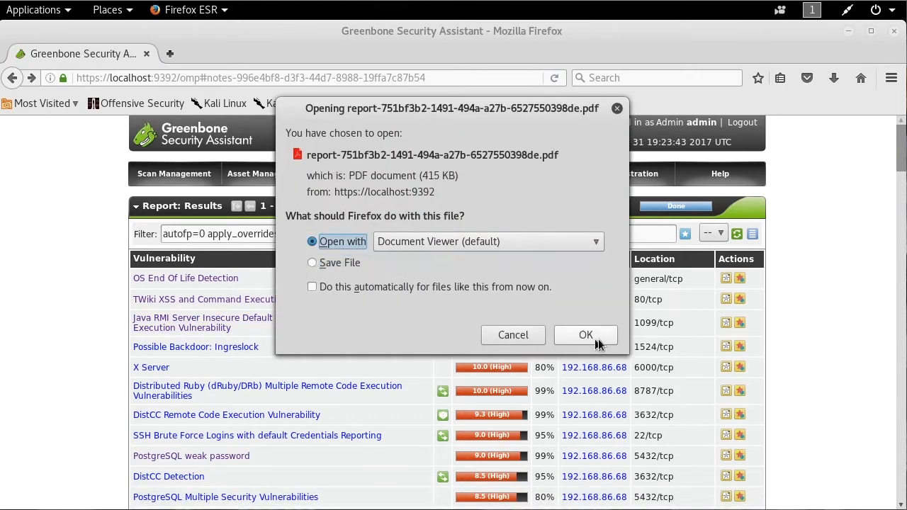
{"action": "left_click", "coordinate": [585, 334]}
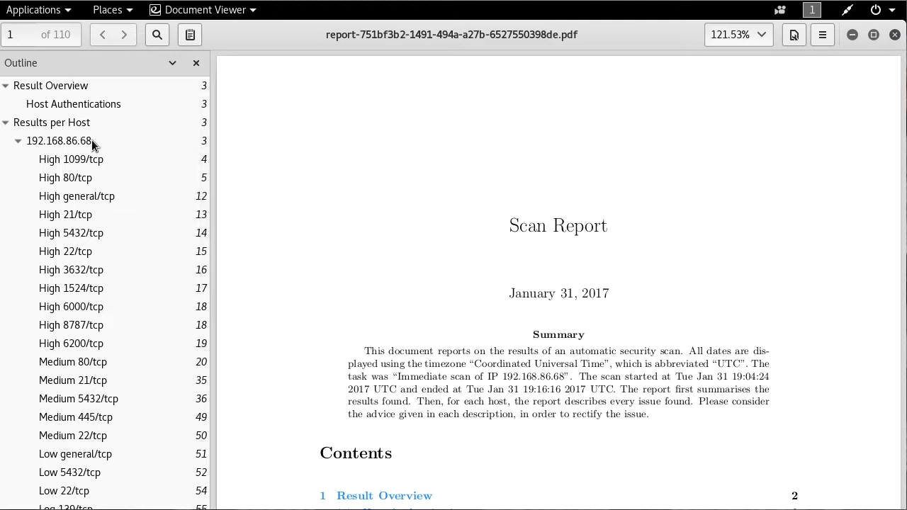
Jump through the Outline: Host Authentications, High 1099/tcp, High 80/tcp, then back to 1099/tcp
{"action": "left_click", "coordinate": [73, 104]}
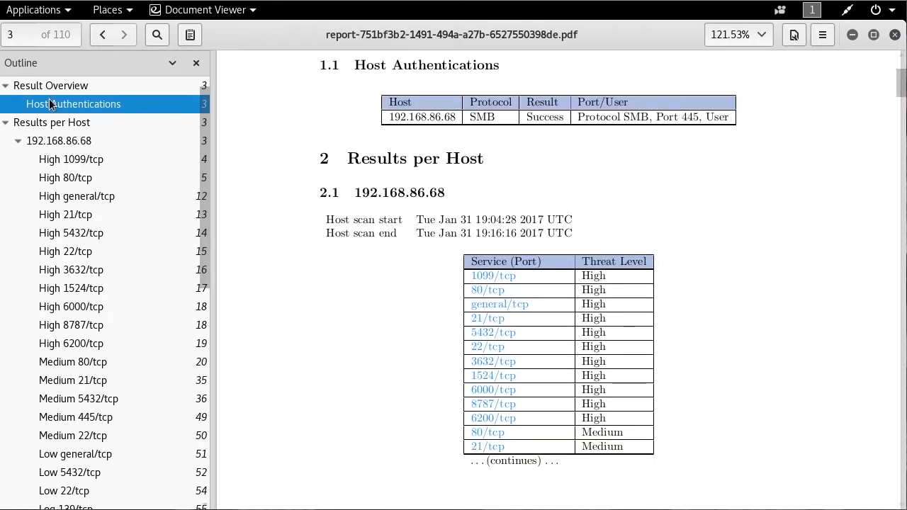
{"action": "left_click", "coordinate": [71, 159]}
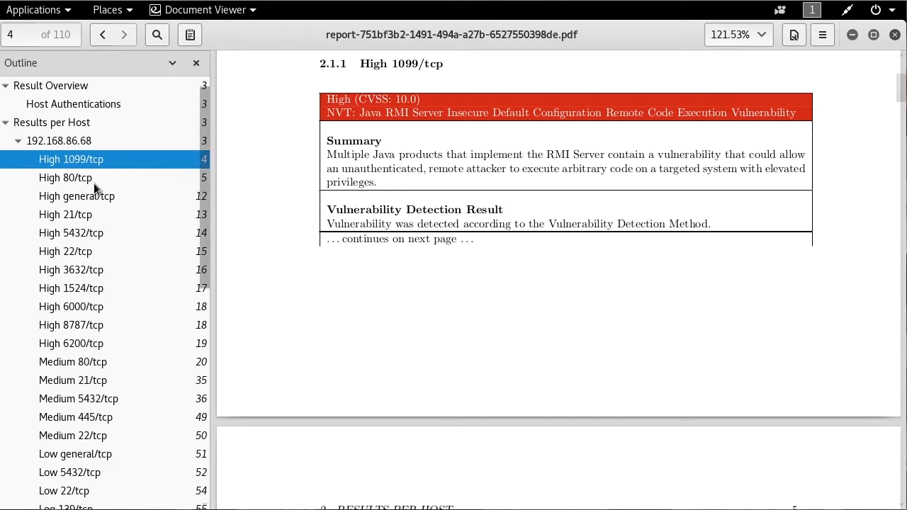
{"action": "left_click", "coordinate": [65, 178]}
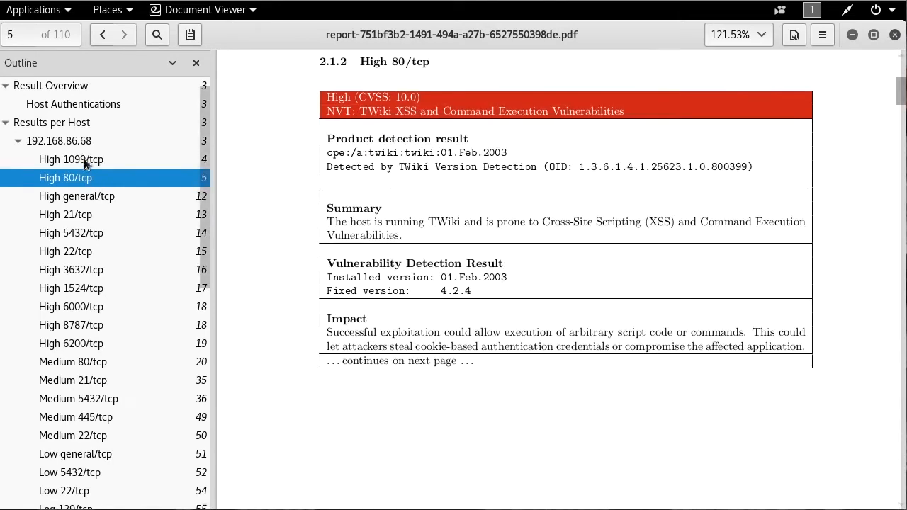
{"action": "left_click", "coordinate": [71, 159]}
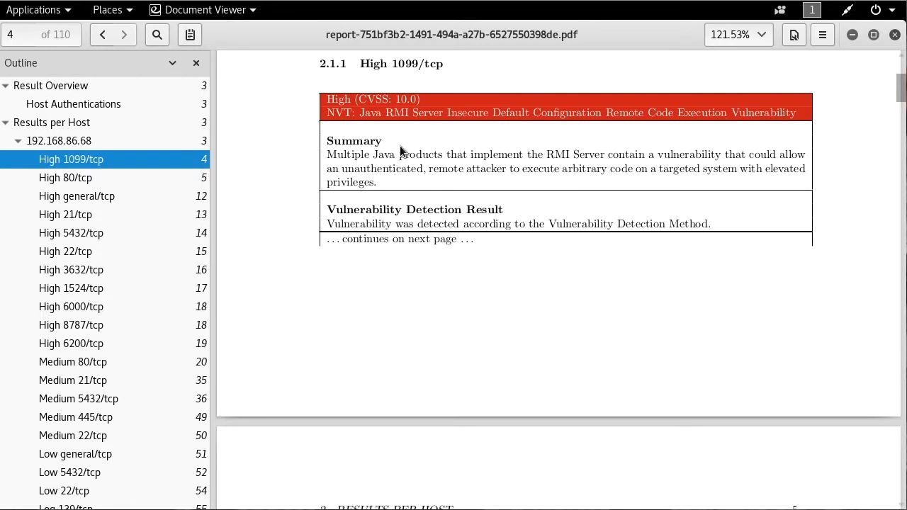
{"action": "mouse_move", "coordinate": [398, 170]}
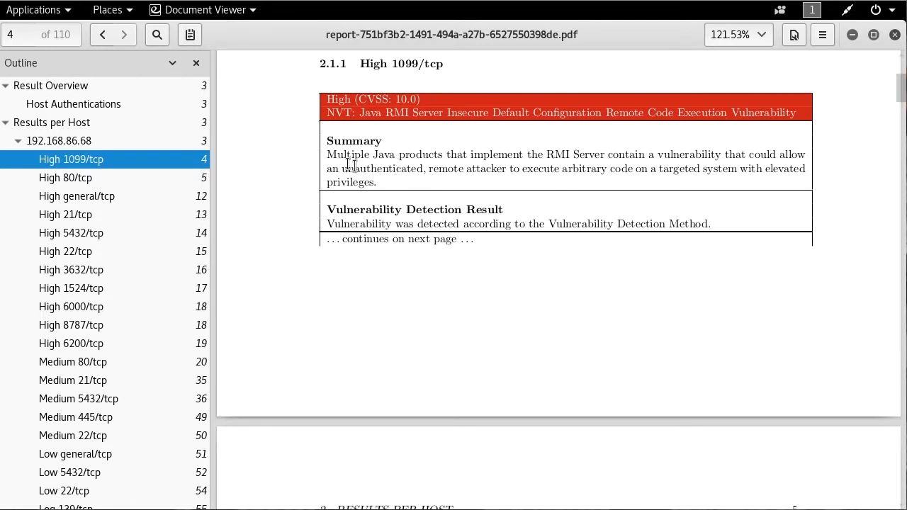
Return to the High 80/tcp results on page 5 and clear the text selection
{"action": "scroll", "scroll_direction": "down", "scroll_amount": 3}
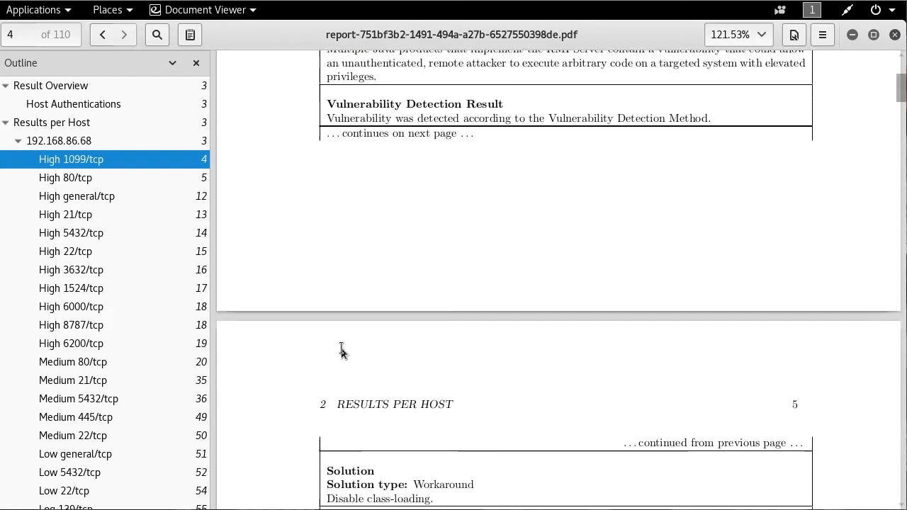
{"action": "left_click", "coordinate": [65, 177]}
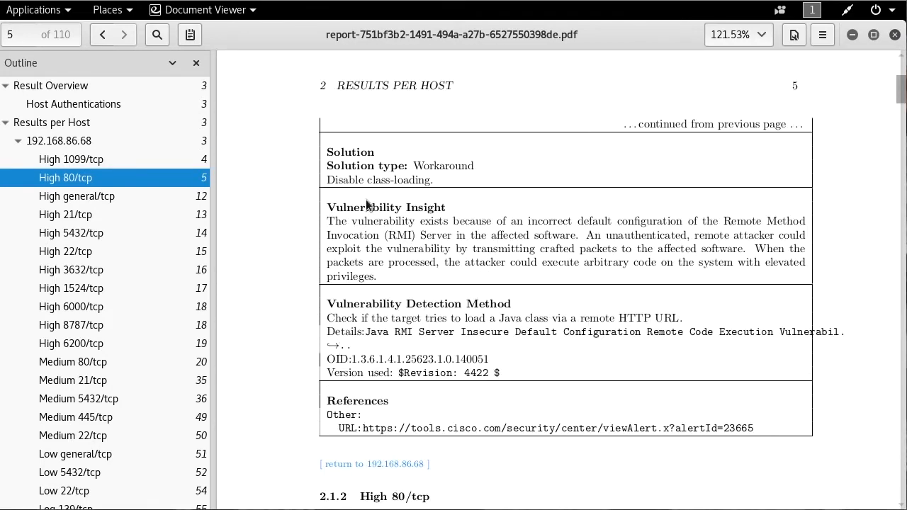
{"action": "double_click", "coordinate": [443, 166]}
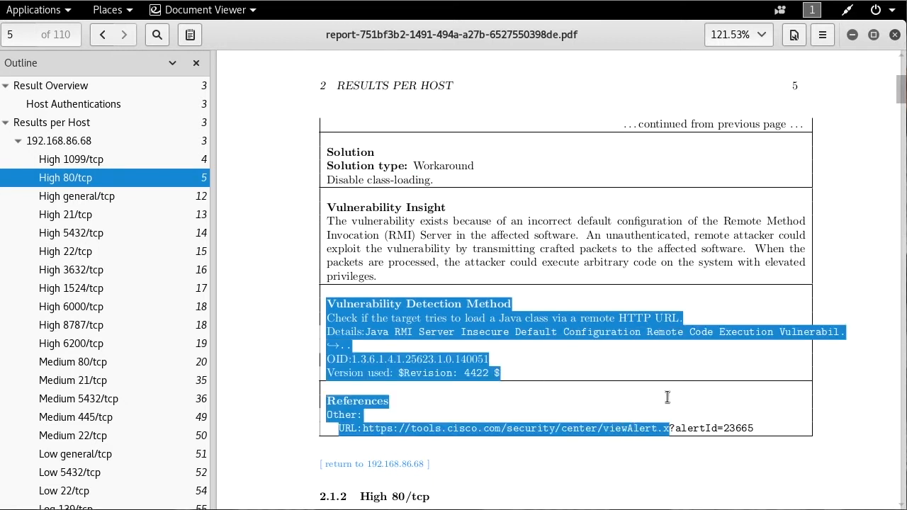
{"action": "left_click", "coordinate": [572, 386]}
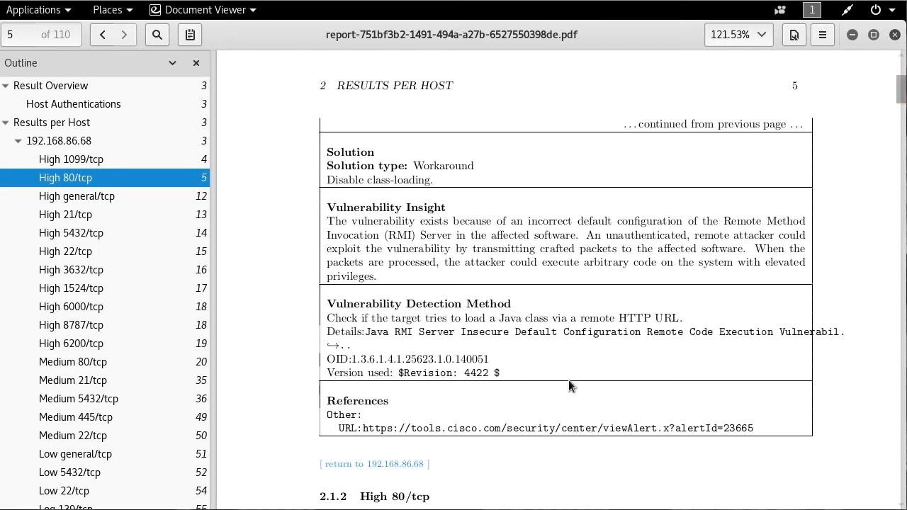
{"action": "mouse_move", "coordinate": [178, 391]}
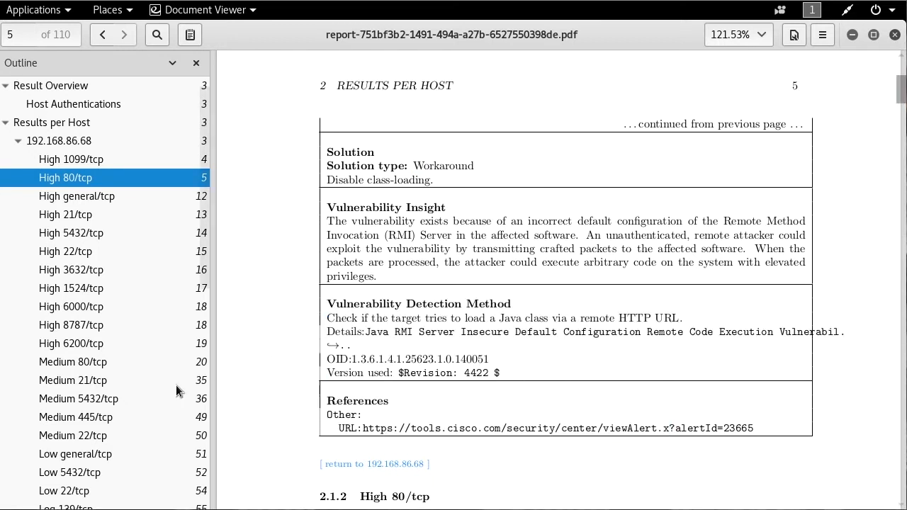
Navigate via the Outline to Log 53/tcp, the last page, then Log general/icmp on page 106
{"action": "scroll", "scroll_direction": "down", "scroll_amount": 3}
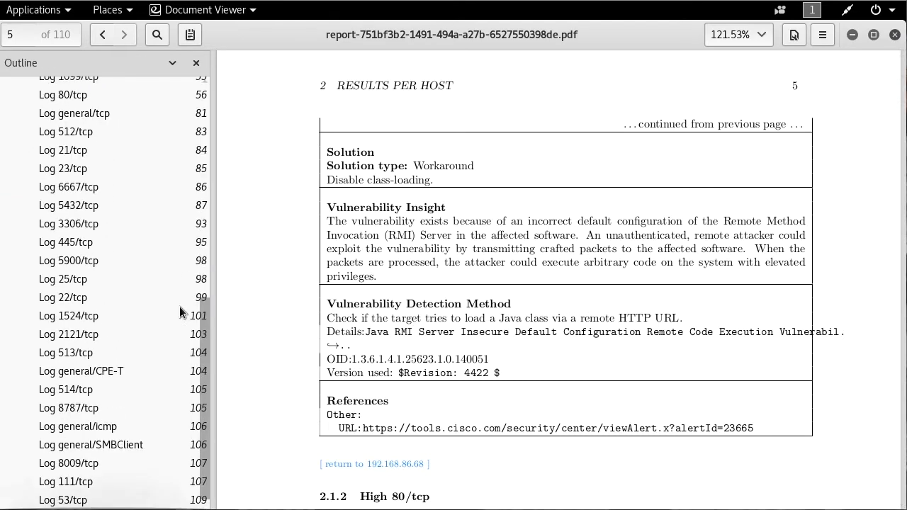
{"action": "left_click", "coordinate": [62, 500]}
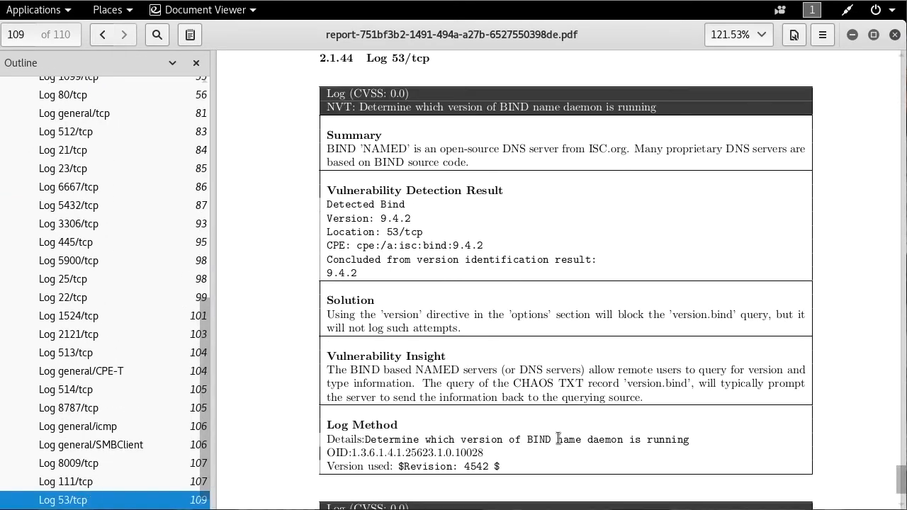
{"action": "left_click", "coordinate": [123, 34]}
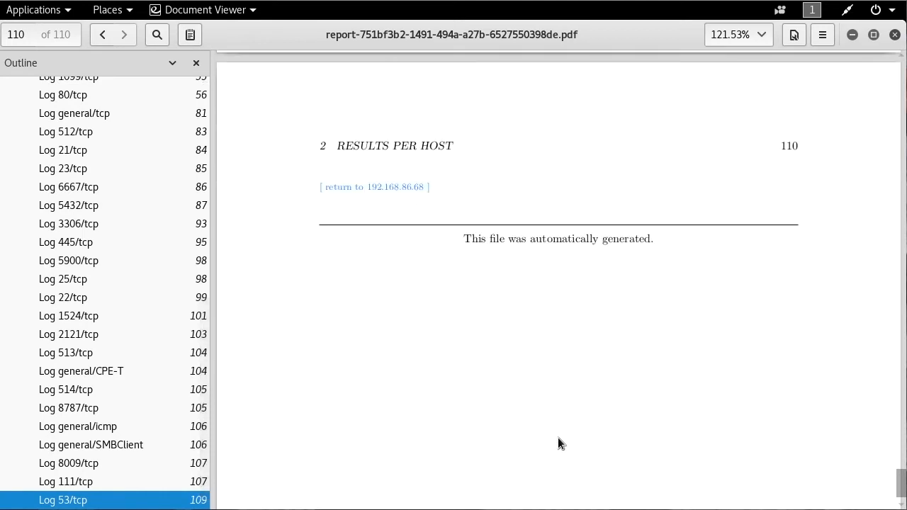
{"action": "scroll", "scroll_direction": "down", "scroll_amount": 3}
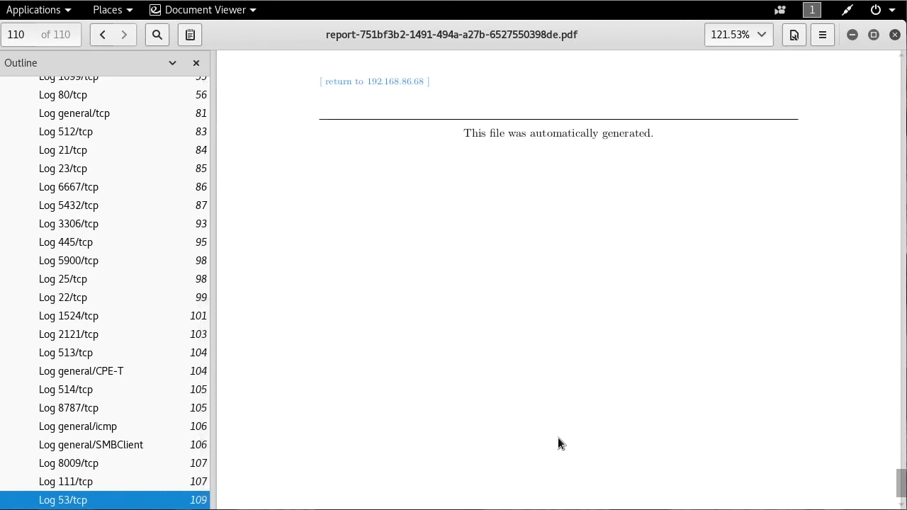
{"action": "mouse_move", "coordinate": [552, 410]}
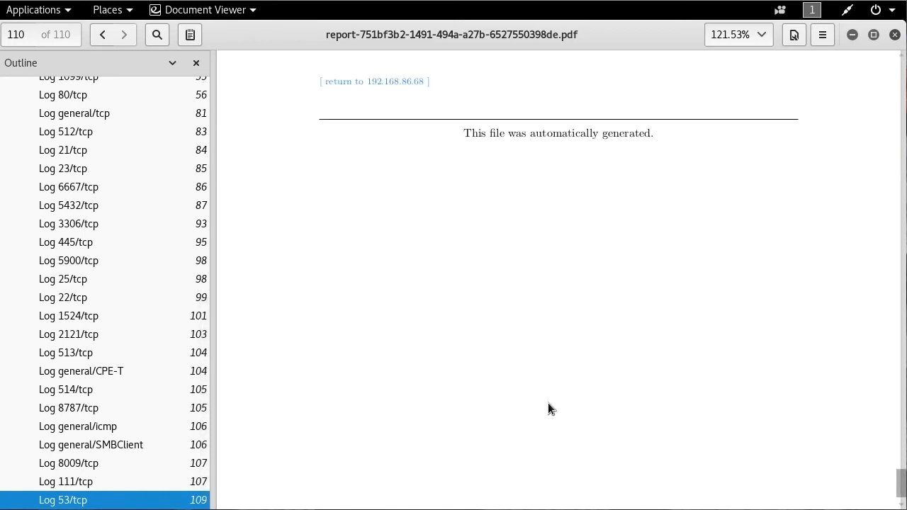
{"action": "left_click", "coordinate": [101, 34]}
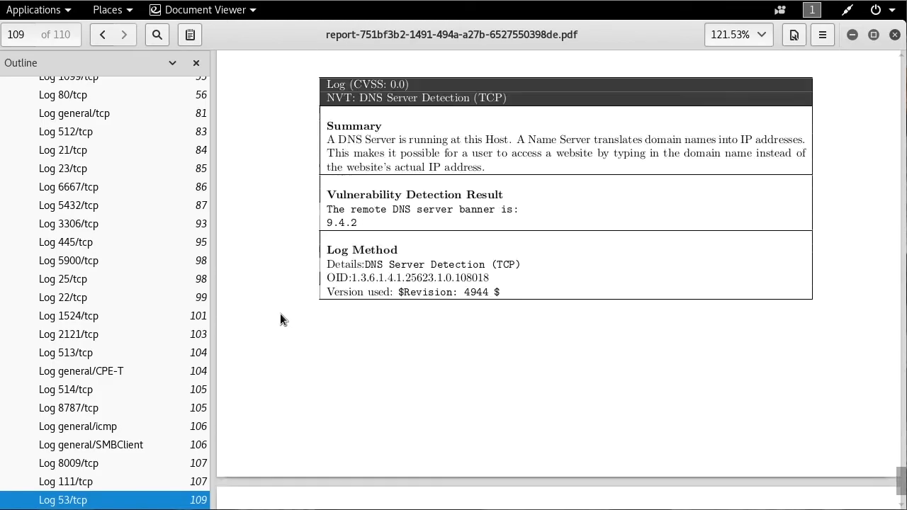
{"action": "left_click", "coordinate": [100, 34]}
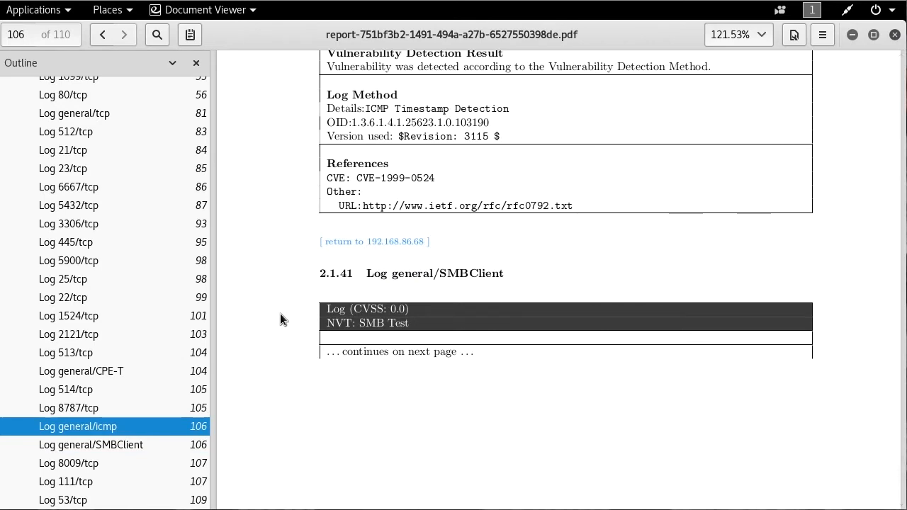
{"action": "scroll", "scroll_direction": "up", "scroll_amount": 3}
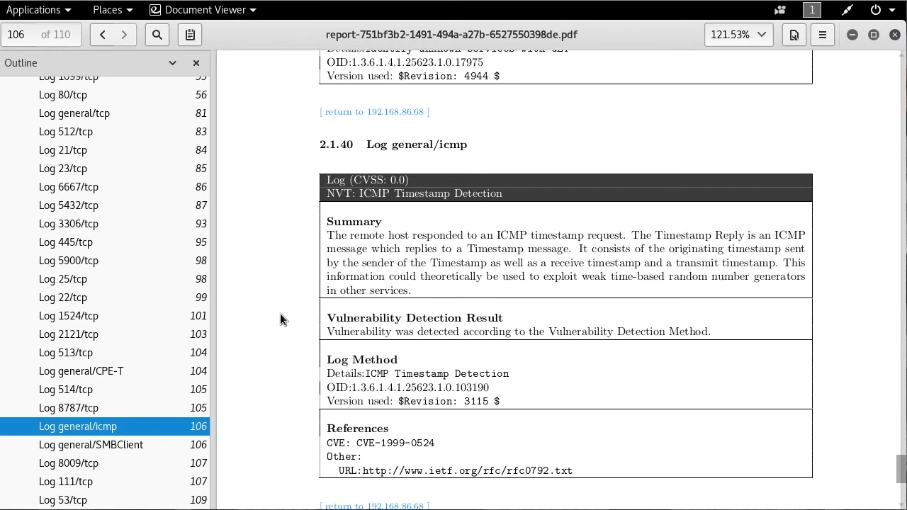
{"action": "scroll", "scroll_direction": "up", "scroll_amount": 3}
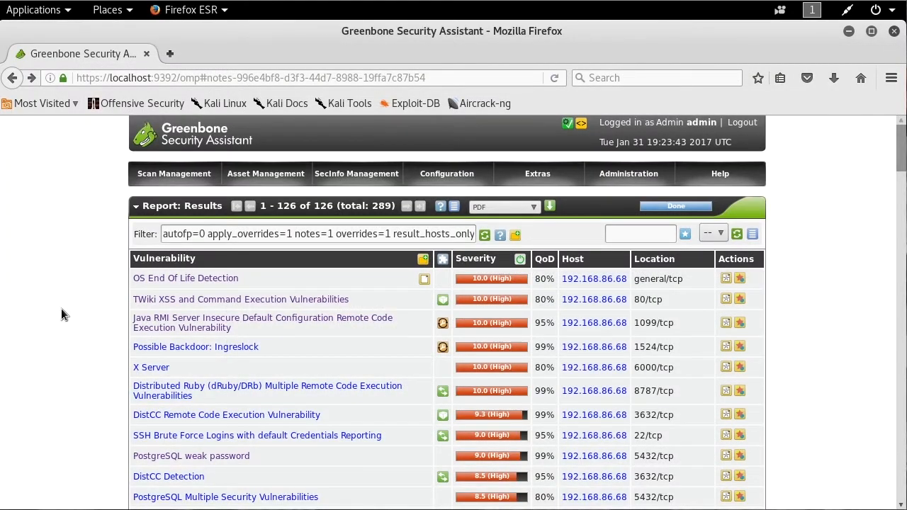
{"action": "scroll", "scroll_direction": "down", "scroll_amount": 3}
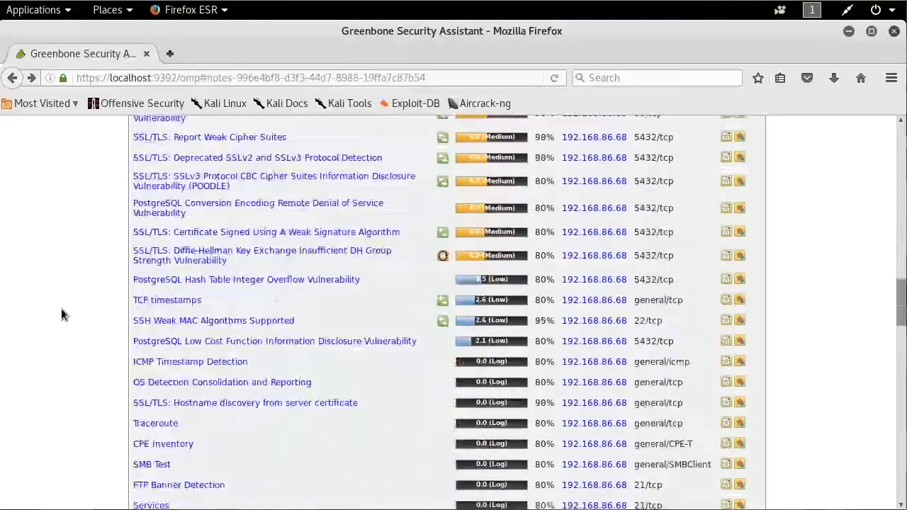
{"action": "scroll", "scroll_direction": "down", "scroll_amount": 3}
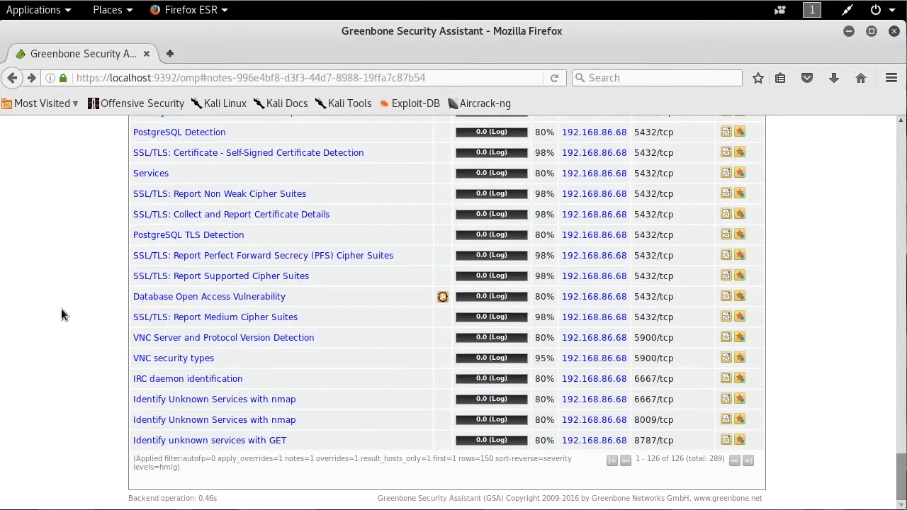
{"action": "scroll", "scroll_direction": "up", "scroll_amount": 3}
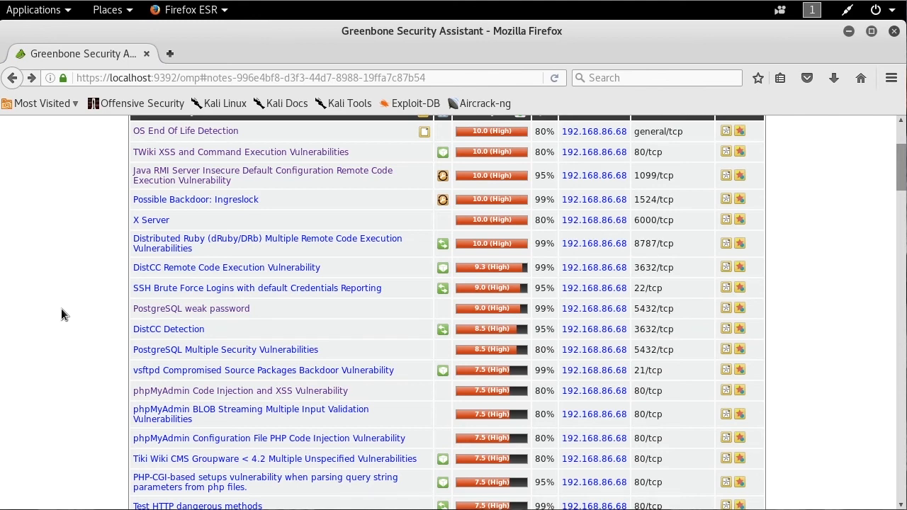
{"action": "mouse_move", "coordinate": [63, 324]}
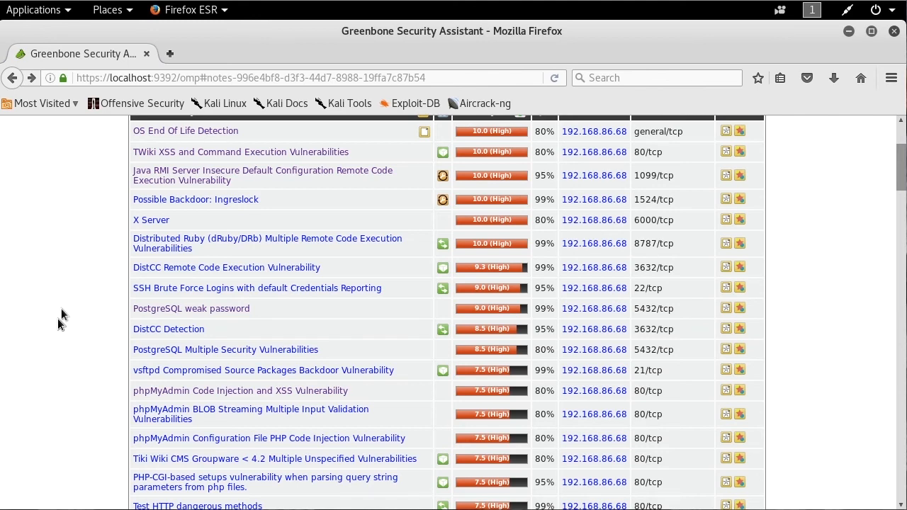
{"action": "scroll", "scroll_direction": "up", "scroll_amount": 3}
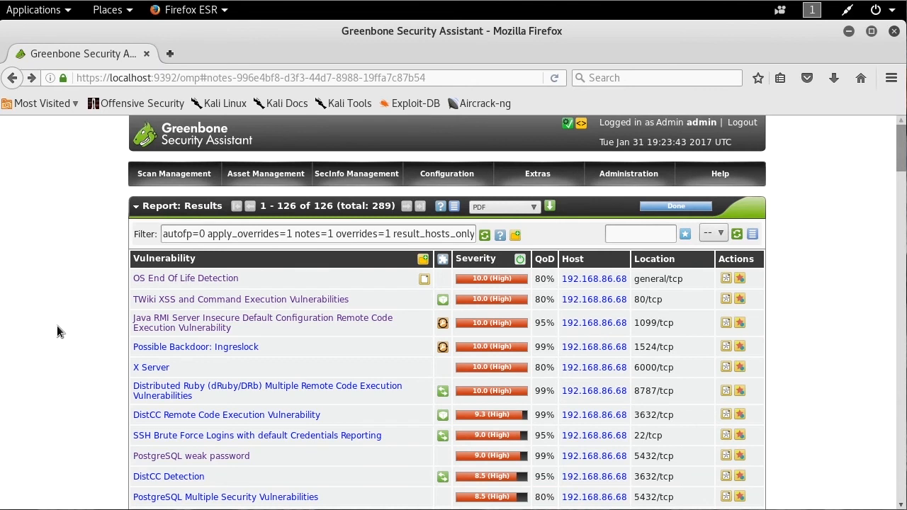